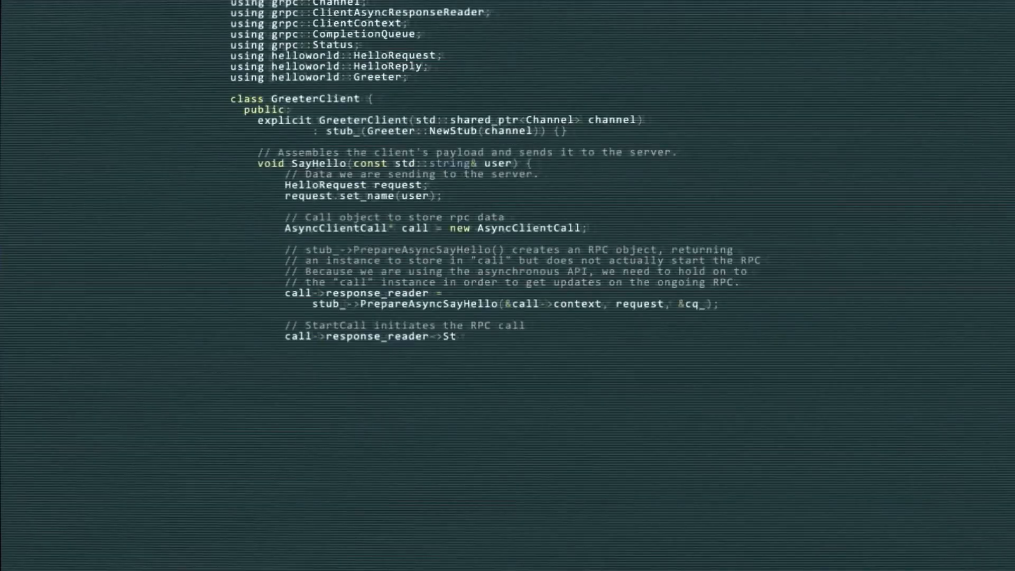
scroll(down, 3)
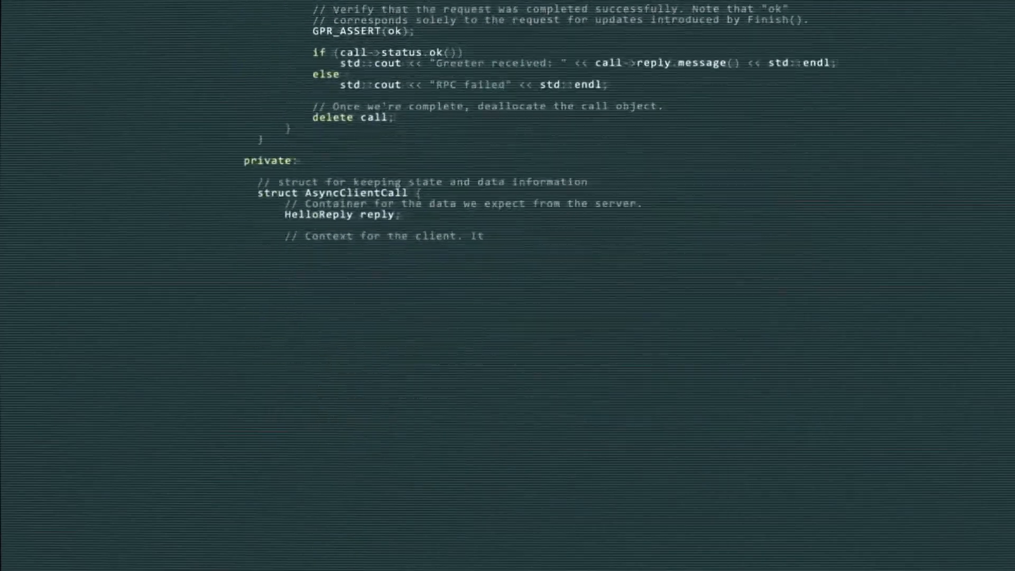
scroll(down, 3)
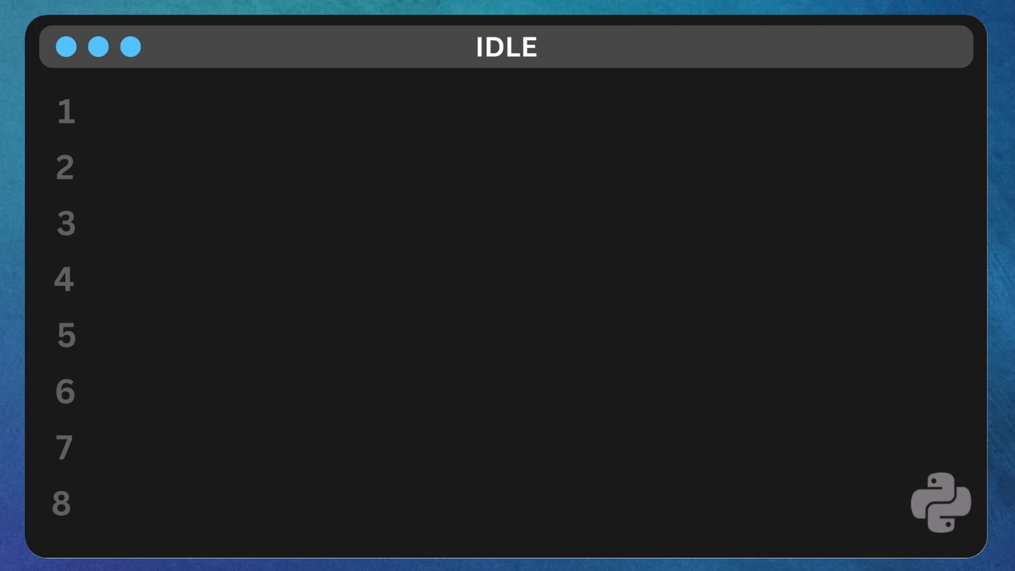
text(for i in range(1, 6):)
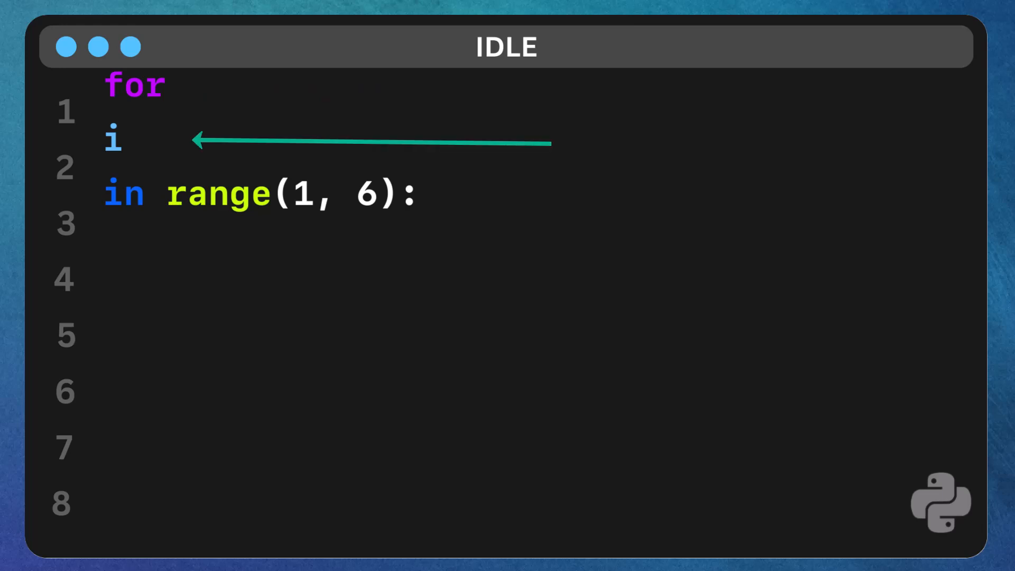